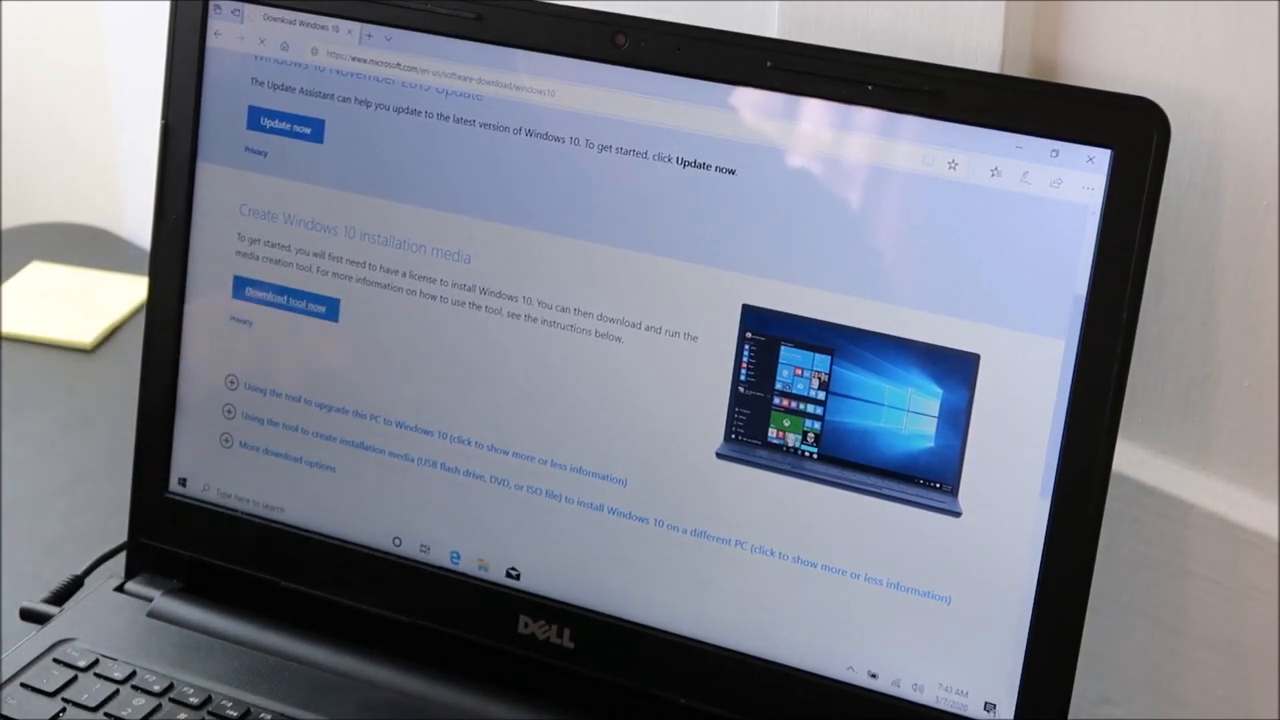
Step: Download the Windows 10 Media Creation Tool from Edge and run it immediately
{"action": "left_click", "coordinate": [285, 307]}
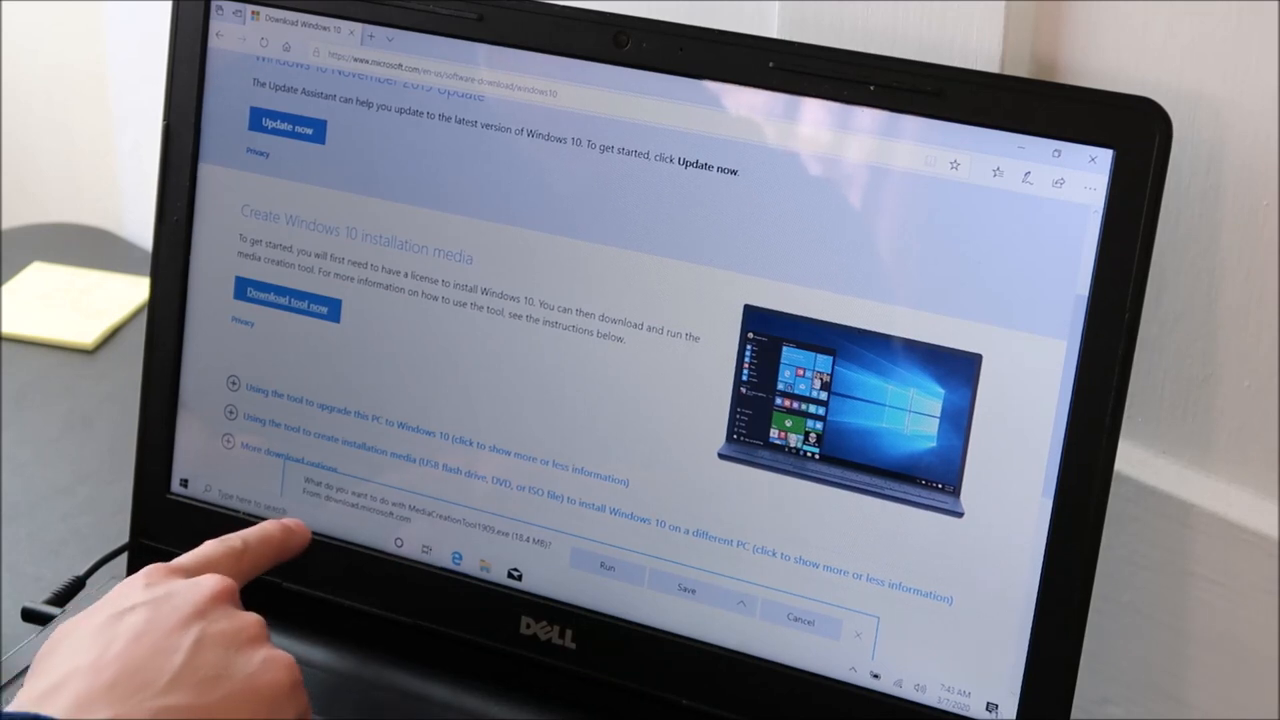
{"action": "left_click", "coordinate": [606, 567]}
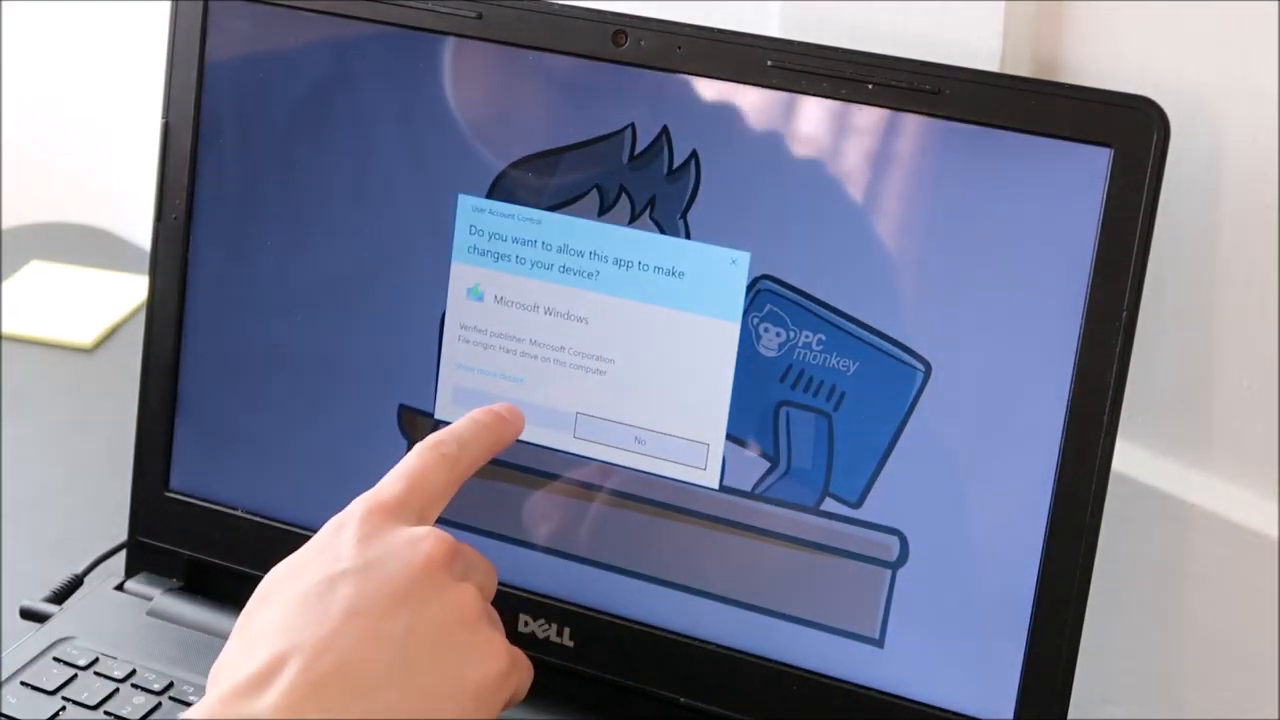
Step: Approve the User Account Control prompt so Windows setup can make changes
{"action": "left_click", "coordinate": [642, 441]}
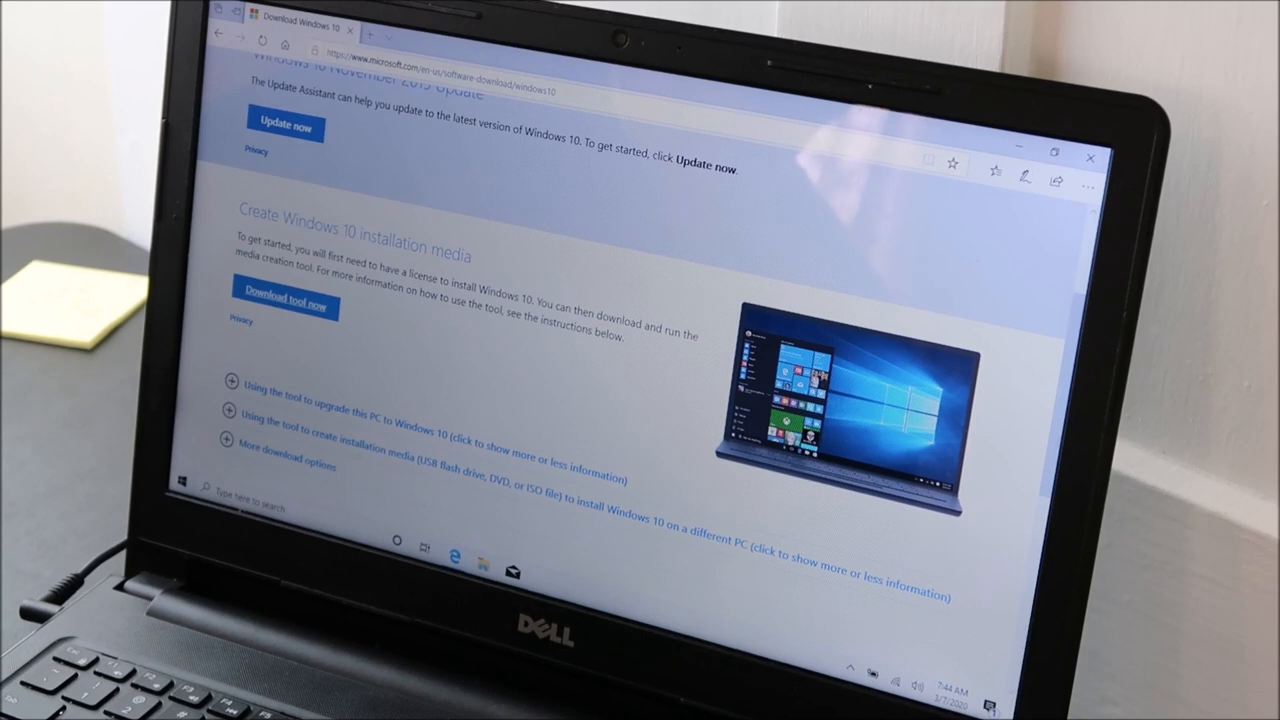
Step: Let Windows 10 Setup load until the Microsoft software license terms appear
{"action": "left_click", "coordinate": [284, 303]}
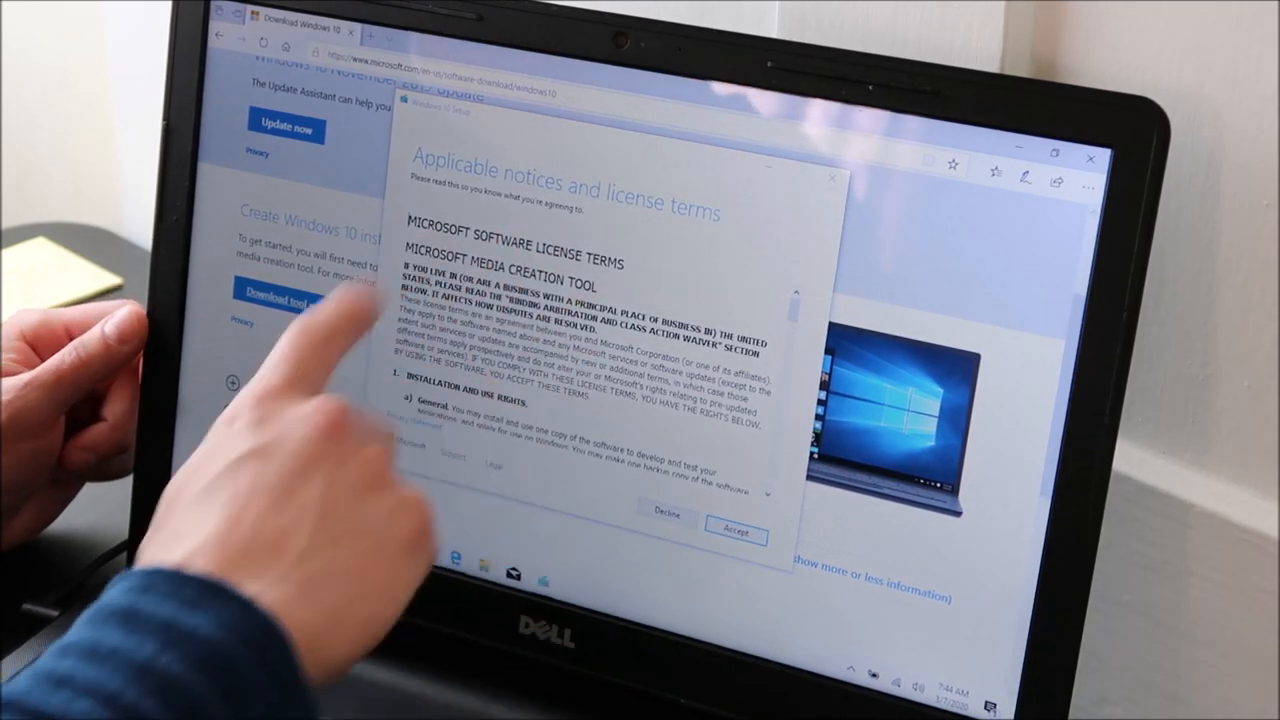
Step: Accept the Microsoft software license terms to reach the upgrade-or-create-media choice
{"action": "left_click", "coordinate": [735, 530]}
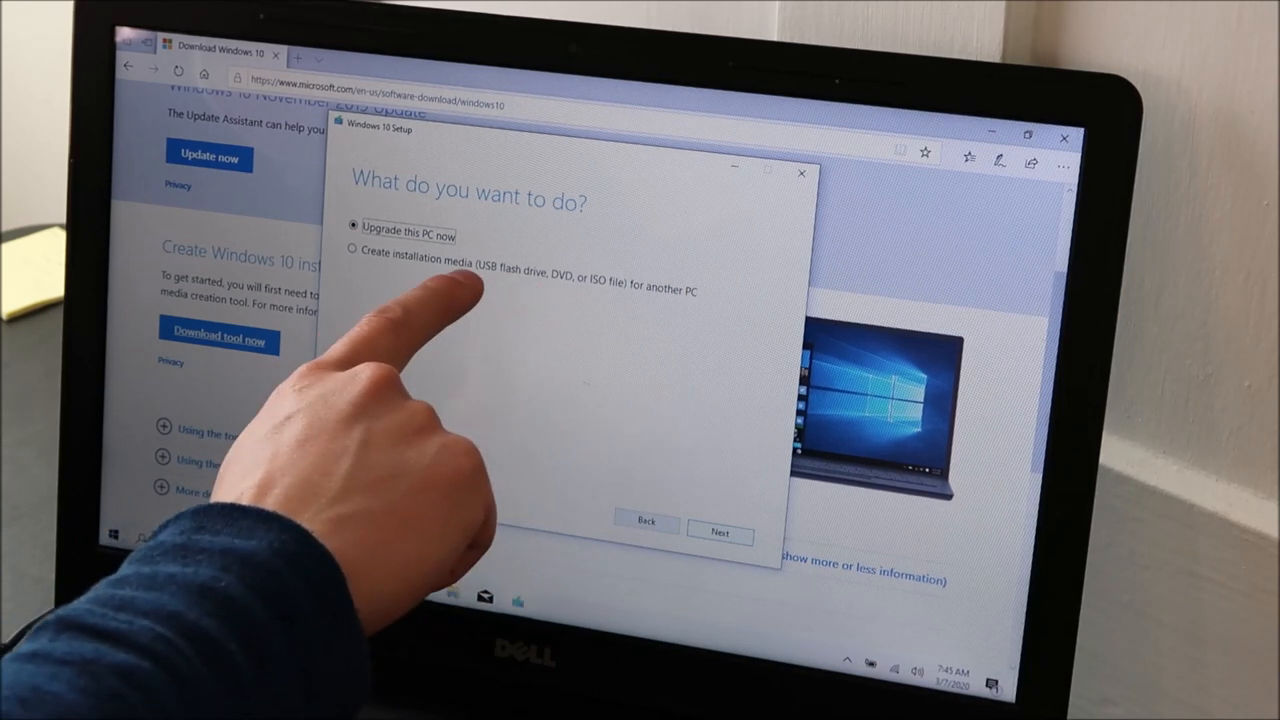
Step: Choose 'Create installation media for another PC' and continue to language and edition
{"action": "left_click", "coordinate": [352, 250]}
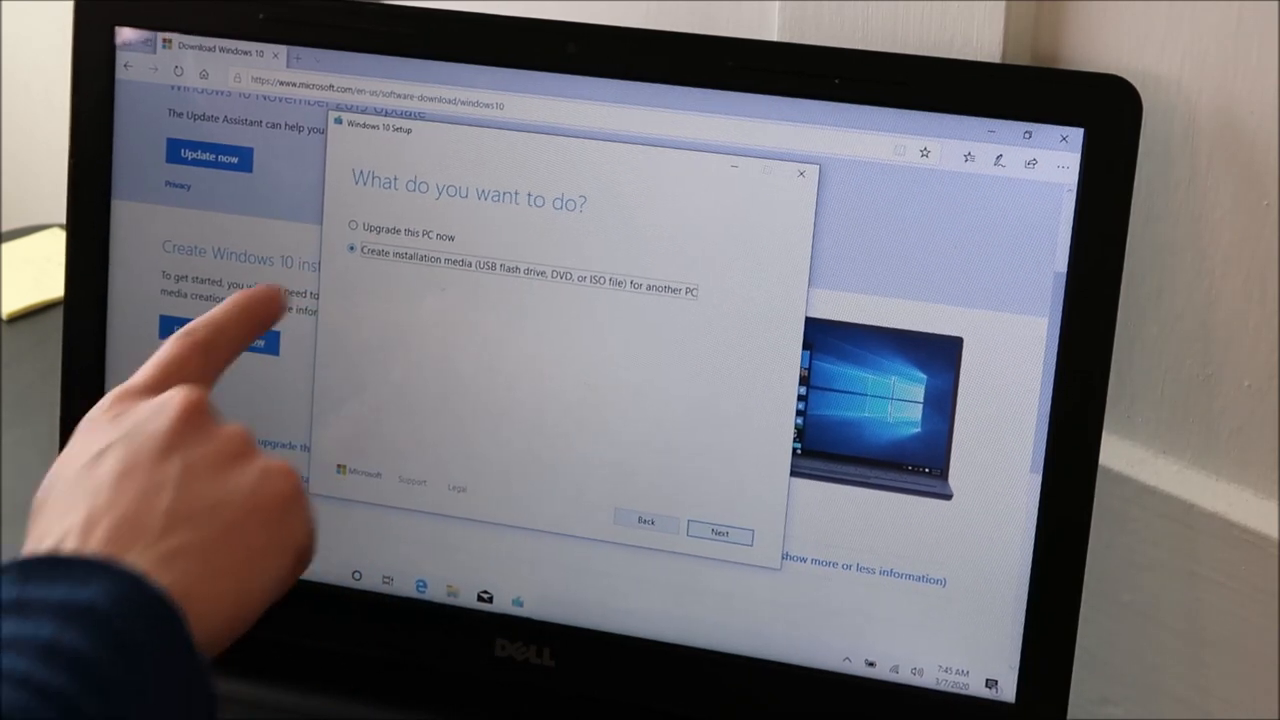
{"action": "left_click", "coordinate": [719, 533]}
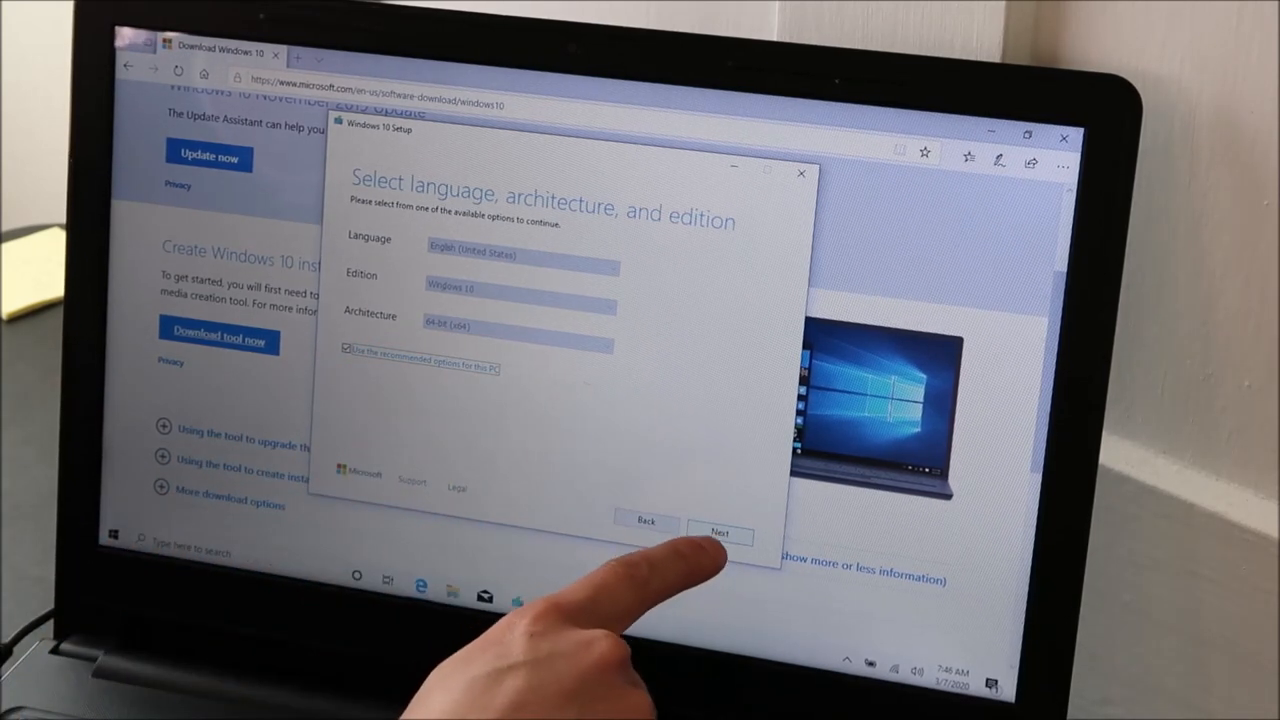
Step: Accept English (United States), Windows 10, 64-bit recommended options and continue
{"action": "left_click", "coordinate": [719, 533]}
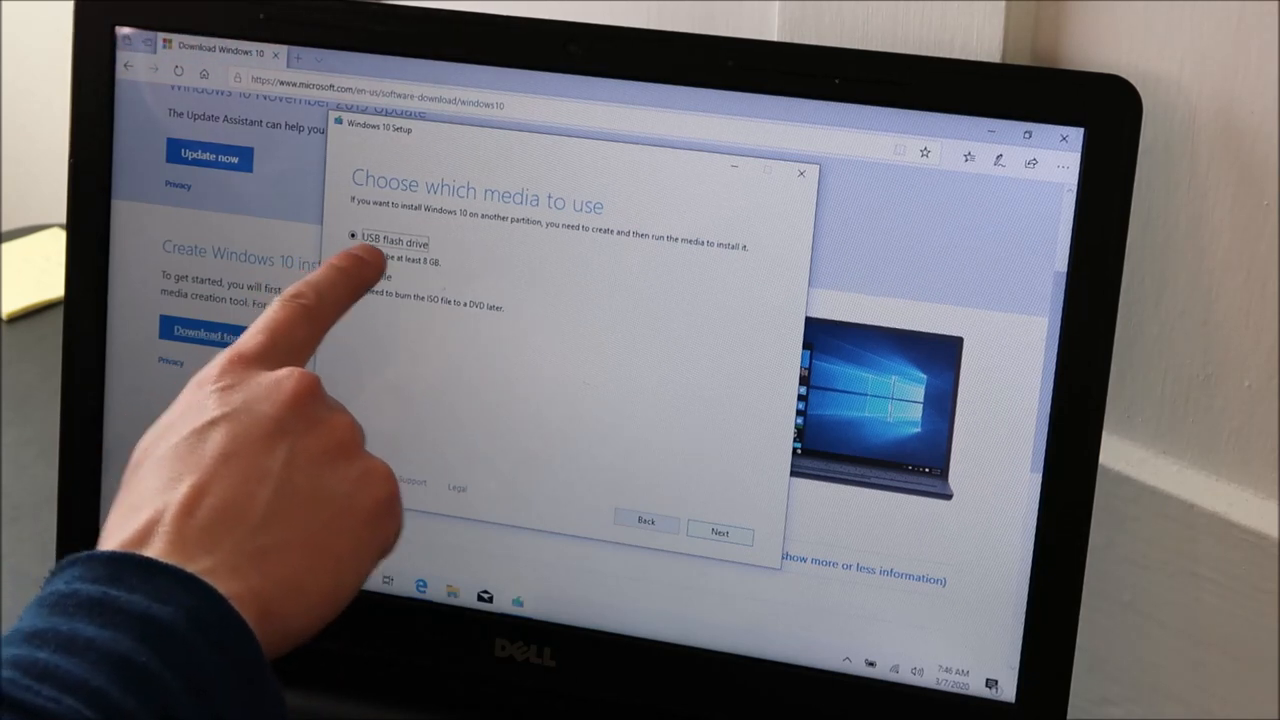
Step: Confirm USB flash drive as the installation media type and continue
{"action": "left_click", "coordinate": [719, 533]}
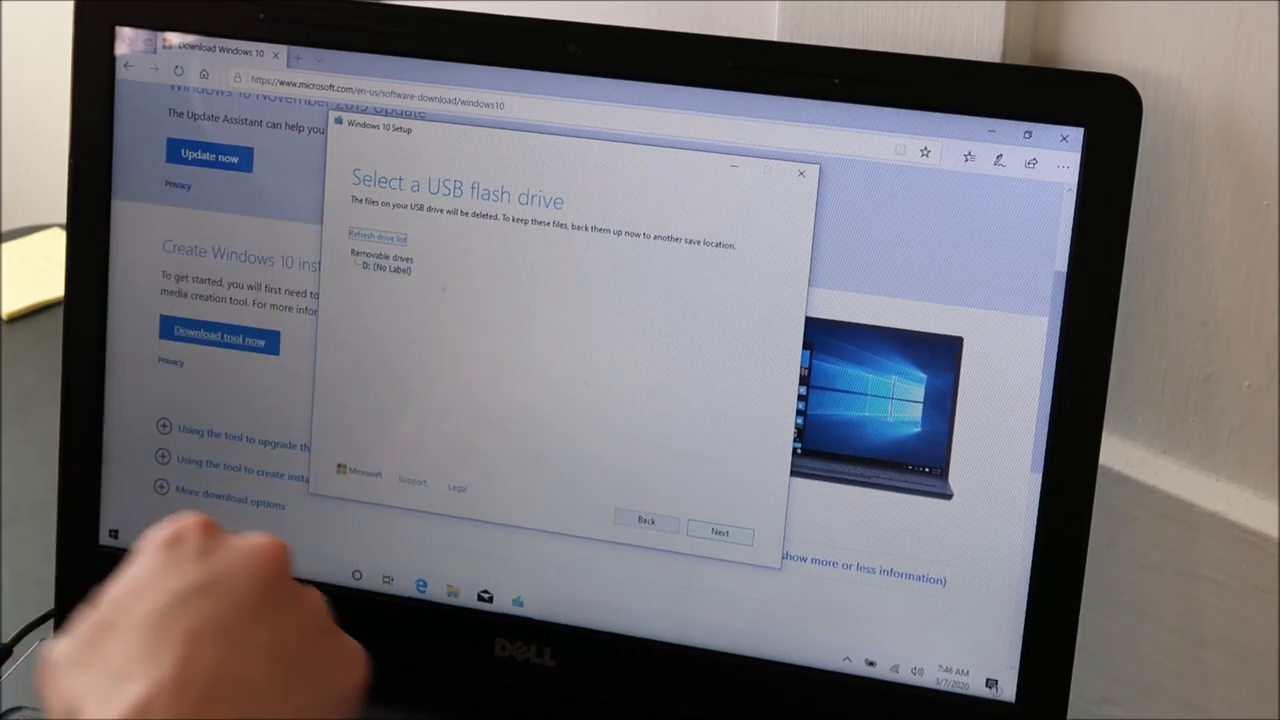
Step: Write Windows 10 installation media to removable drive D: (No Label)
{"action": "left_click", "coordinate": [720, 531]}
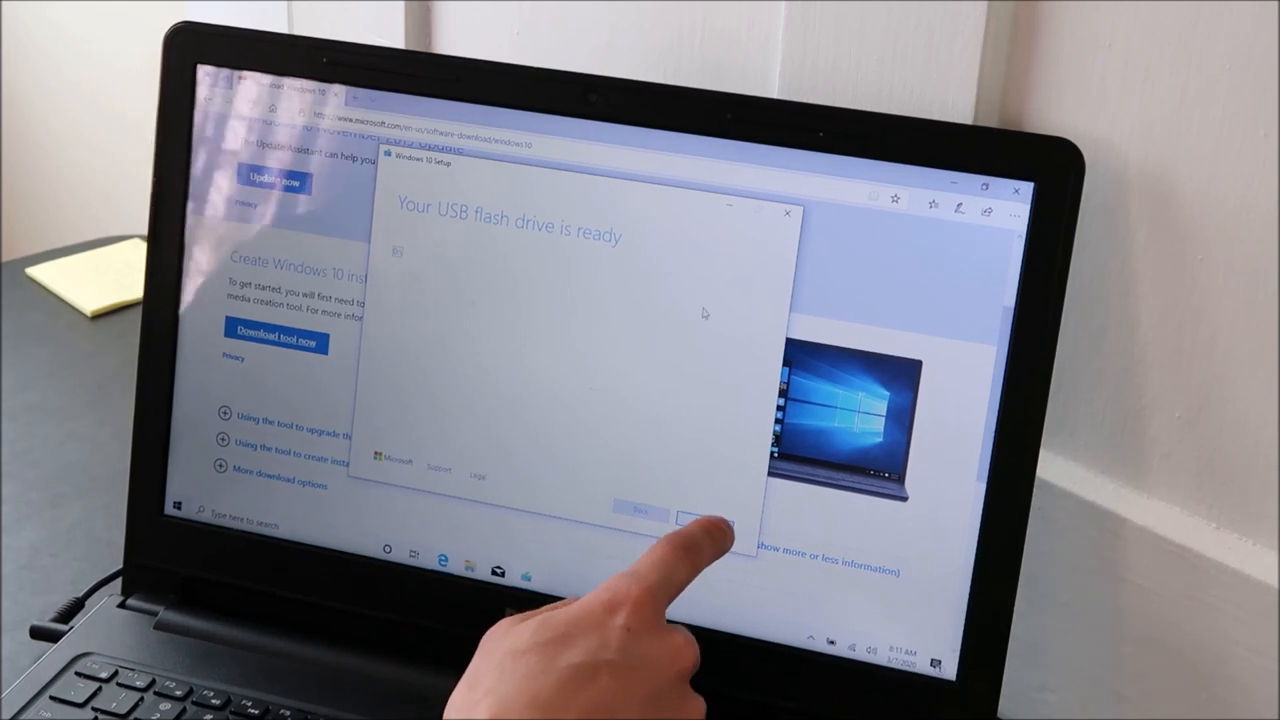
Step: Finish setup on the 'Your USB flash drive is ready' page
{"action": "left_click", "coordinate": [705, 524]}
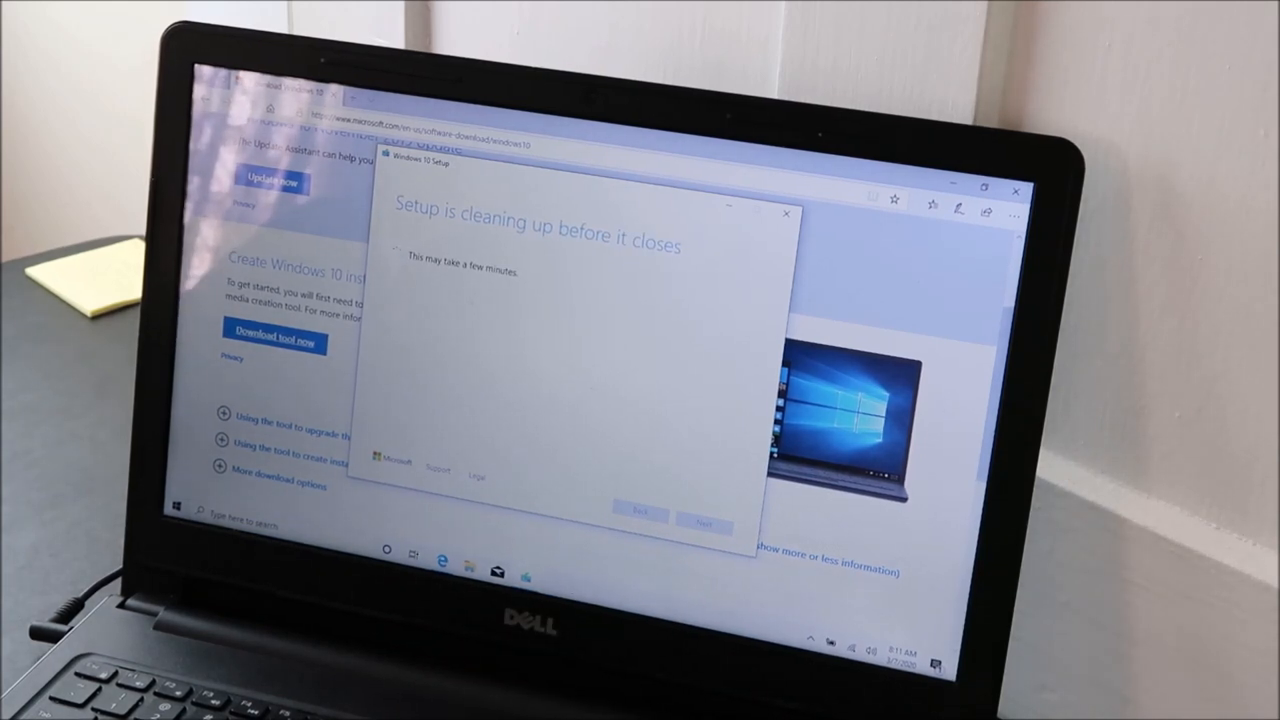